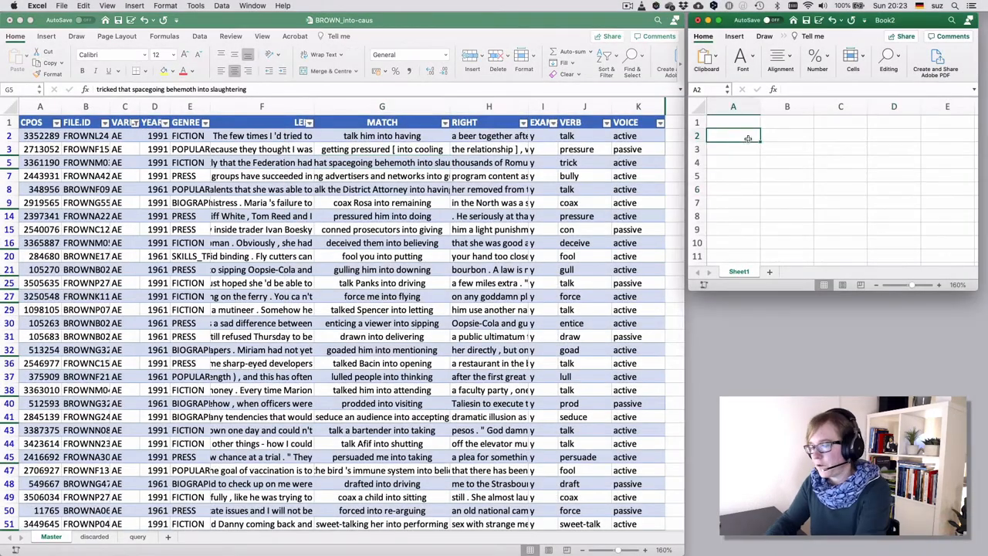
Step: Add AE and Tokens headers to the summary sheet and filter the data to BE rows to count them
text(AE)
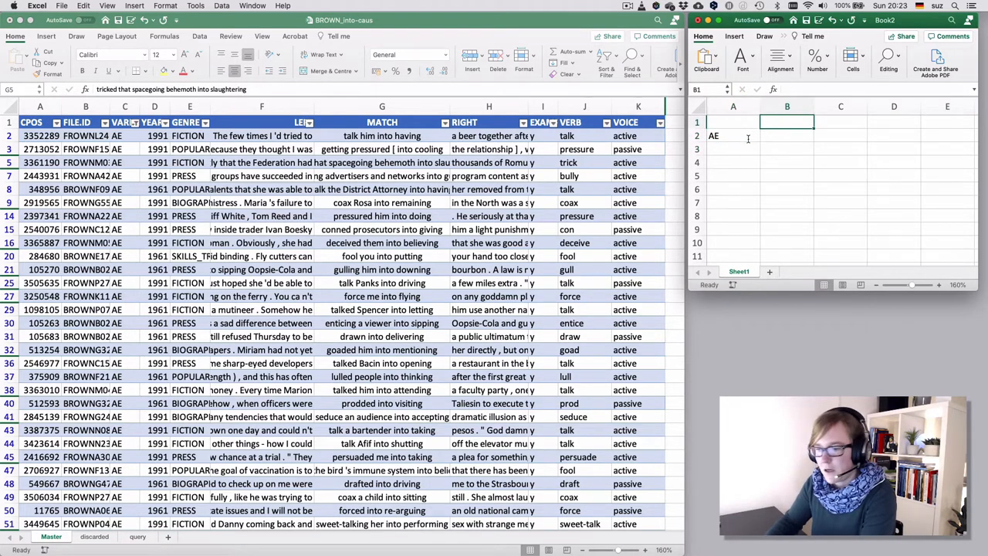
text(Tokens)
click(786, 136)
text(42)
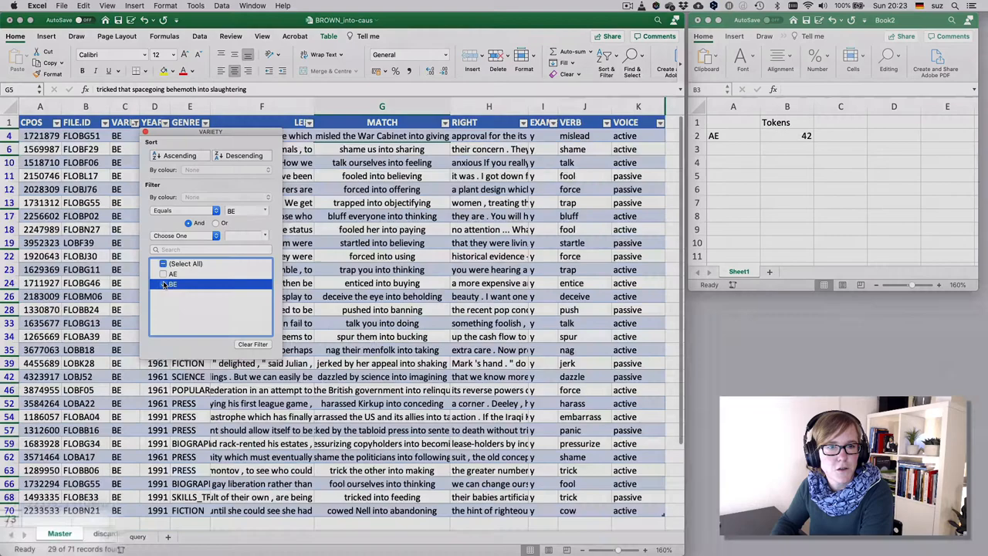
click(164, 284)
text(29)
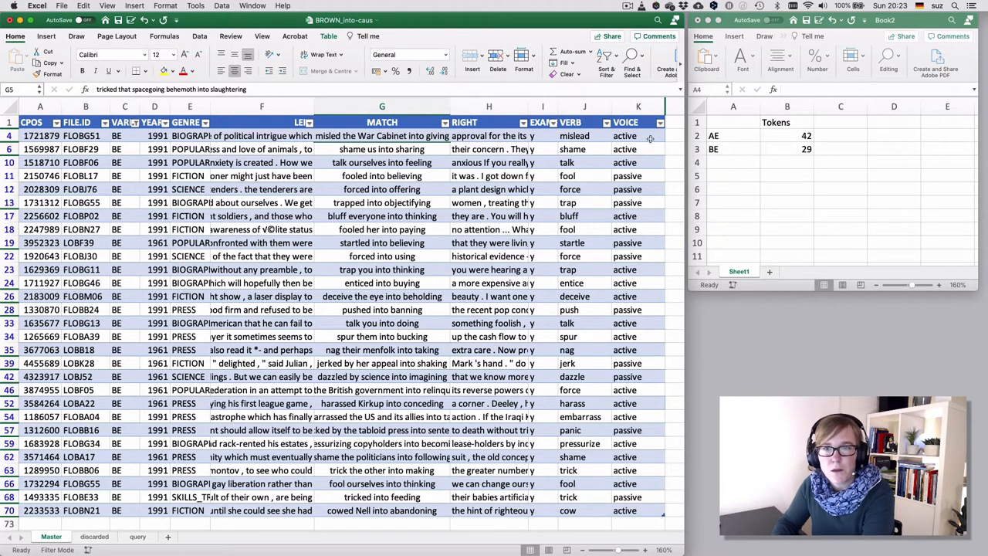
Step: Filter VOICE to active rows and add an Active header beside Tokens
click(658, 122)
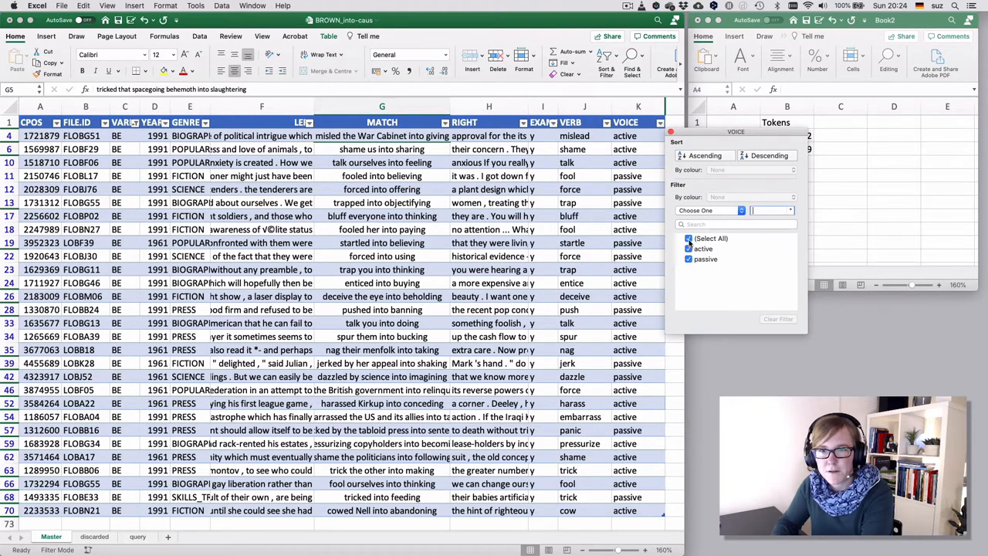
click(689, 238)
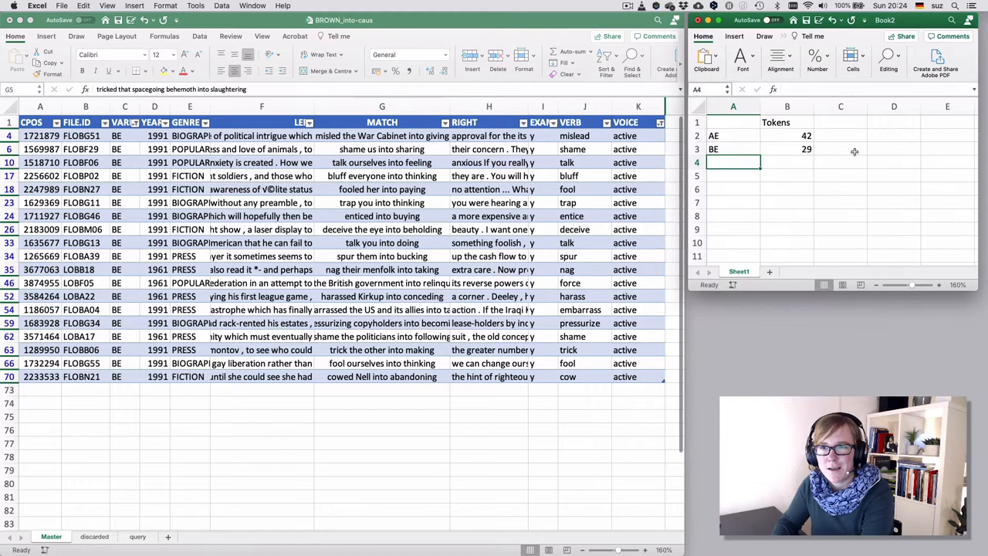
click(841, 122)
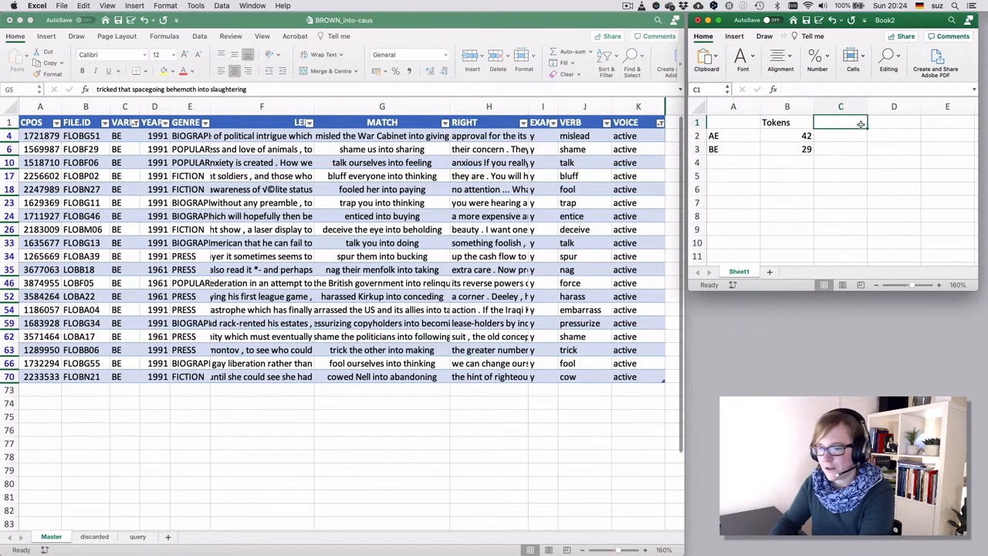
text(Active)
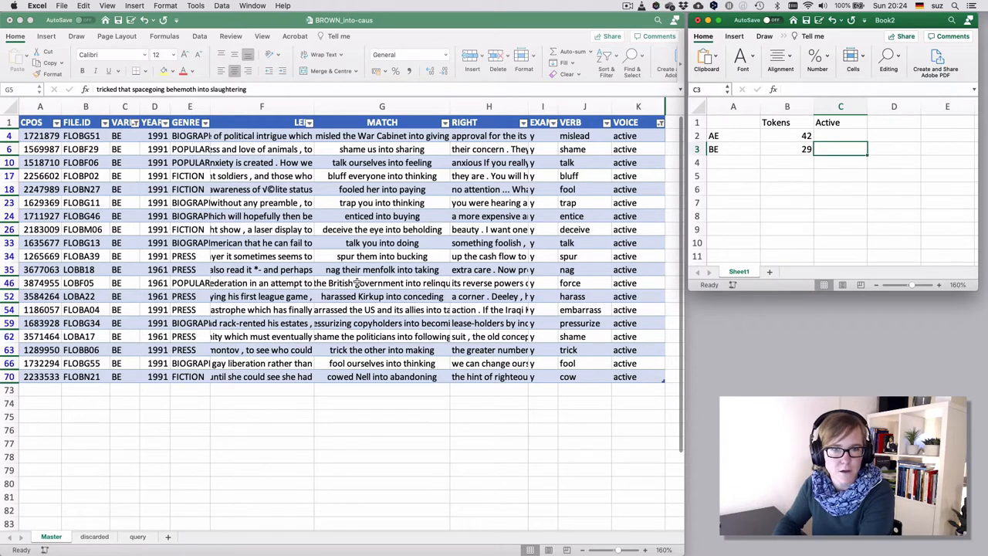
click(382, 282)
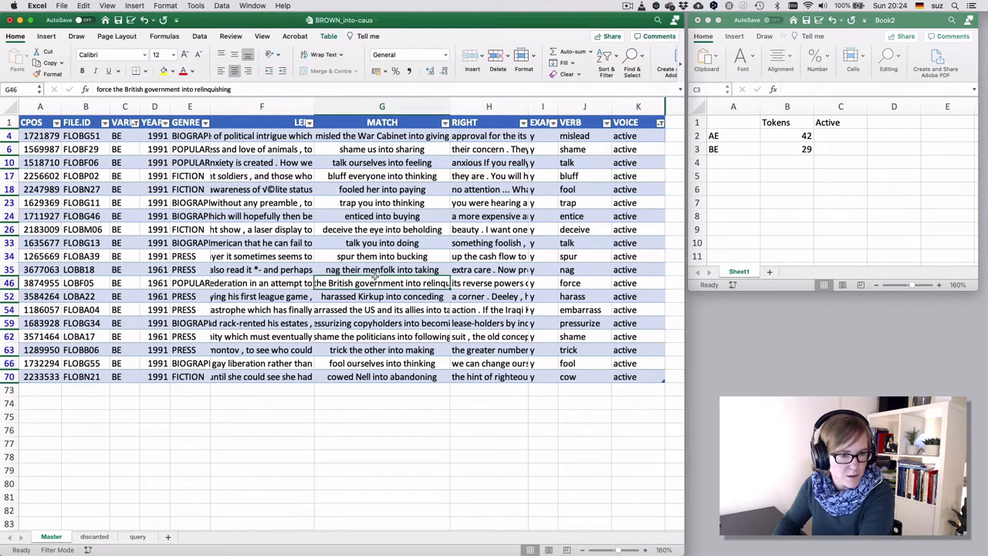
Step: Record 19 active tokens for BE, then switch the VOICE filter to passive rows
click(381, 177)
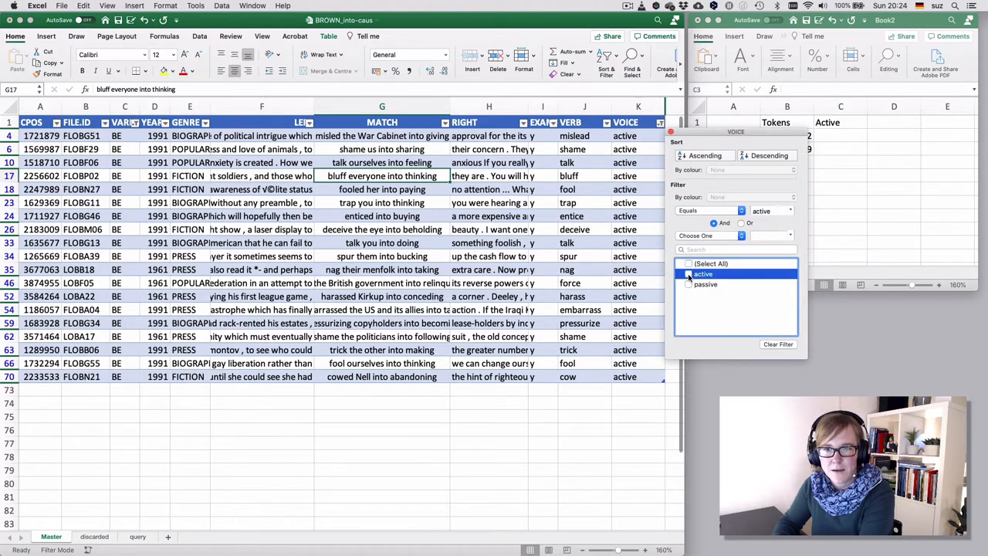
click(688, 263)
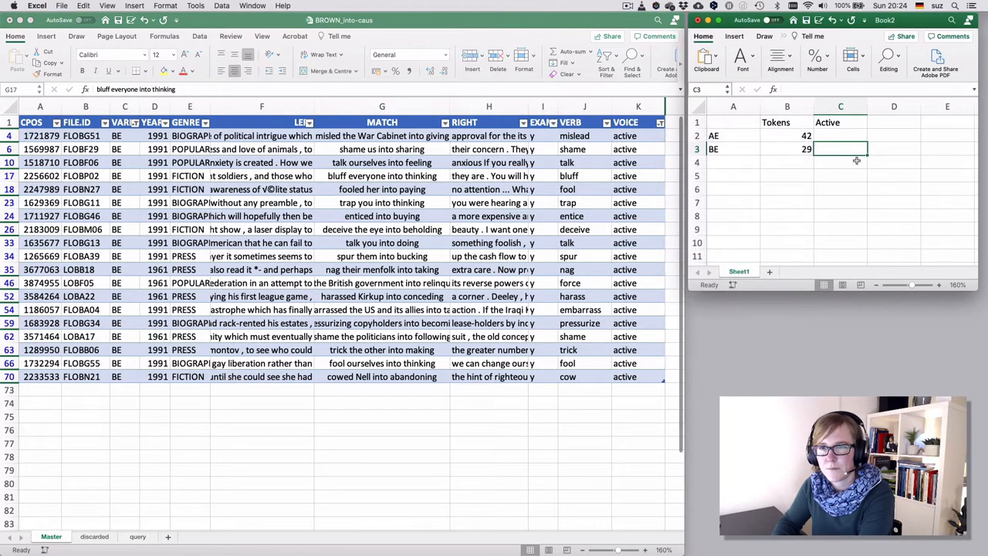
text(19)
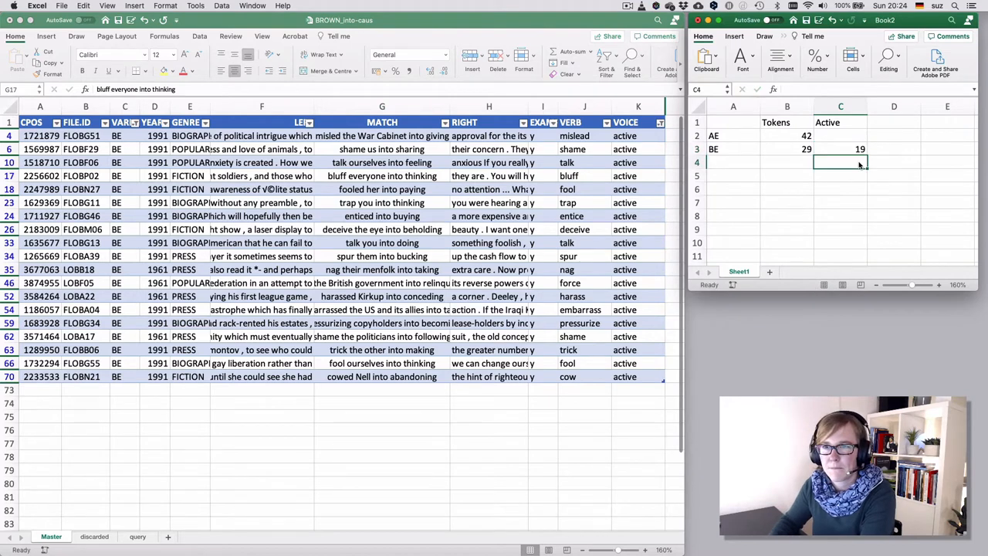
click(661, 122)
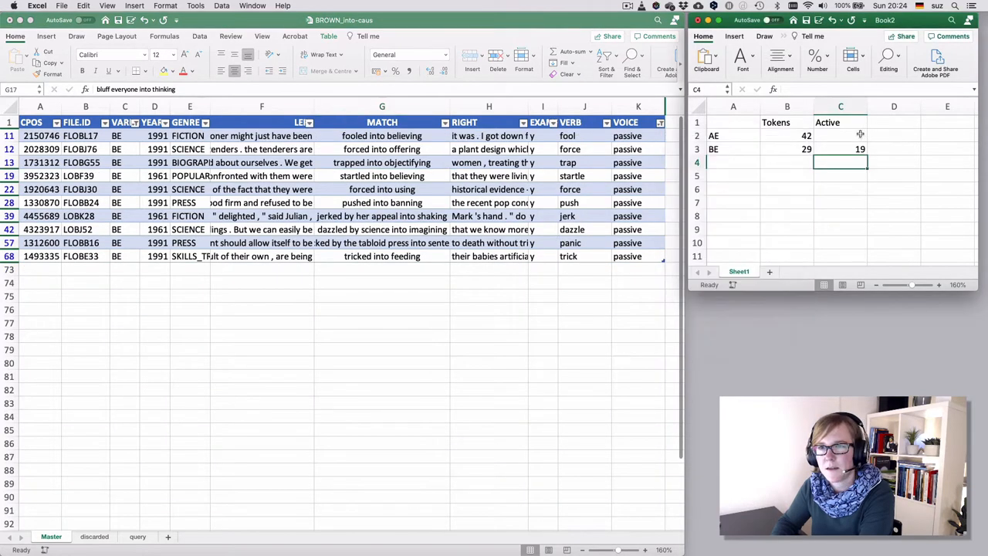
Step: Add a Passive header and record 9 passive tokens for AE after switching VARIETY to AE
click(894, 122)
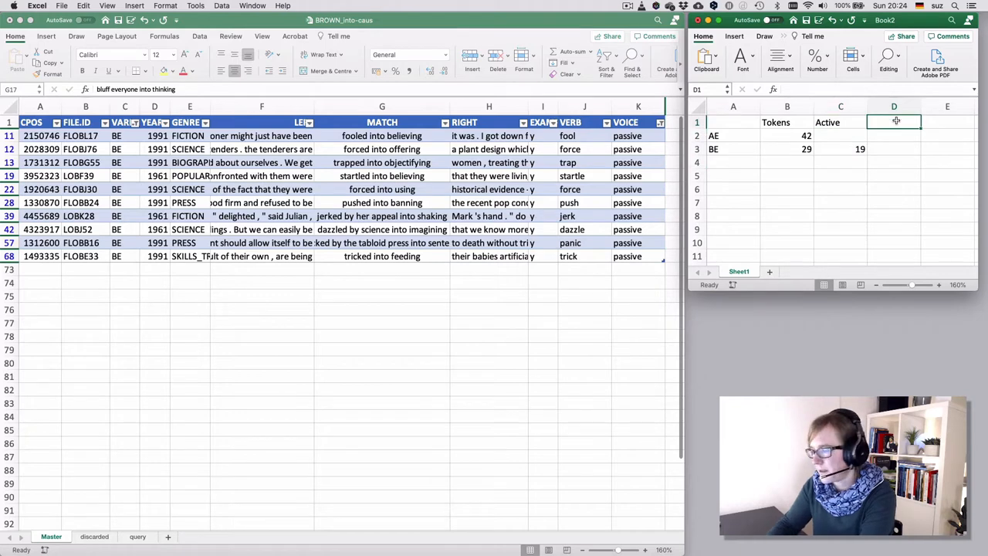
text(Passive)
click(894, 148)
text(10)
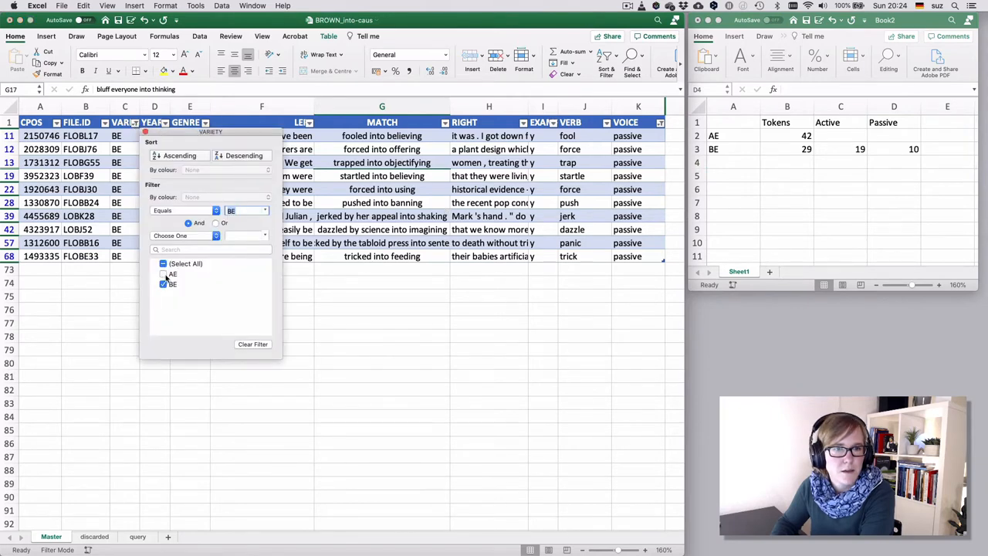
click(164, 274)
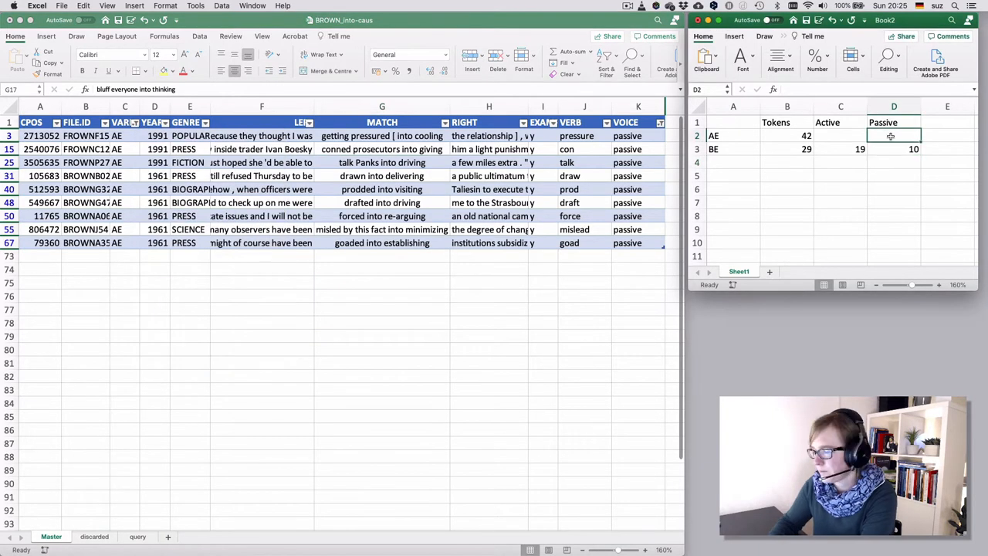
text(9)
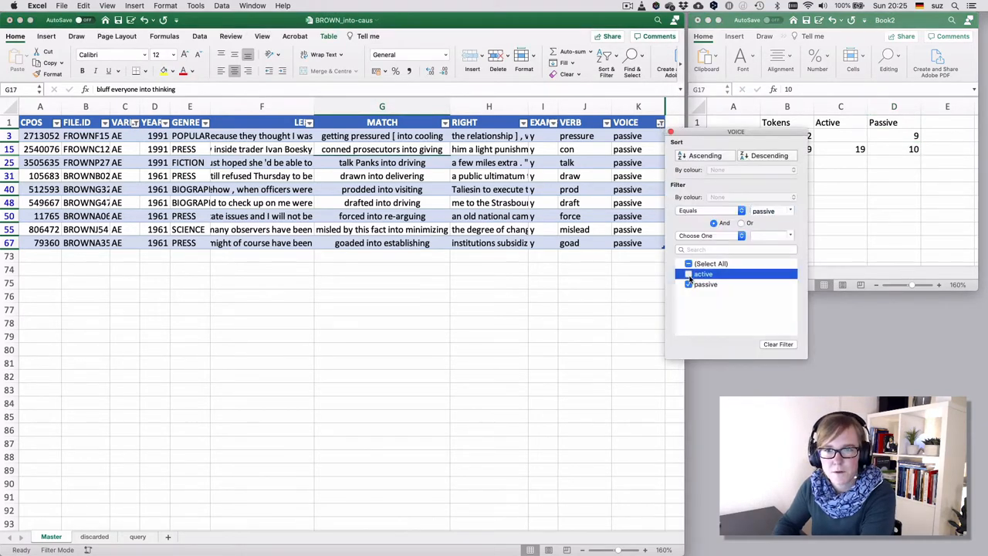
Step: Filter to active AE rows to read off the 33 active AE tokens
click(689, 285)
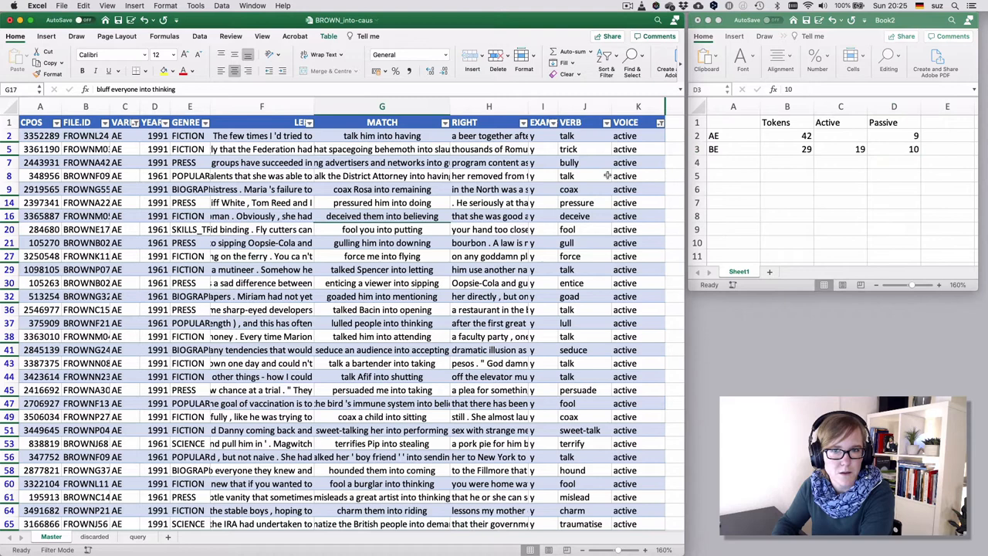
click(661, 122)
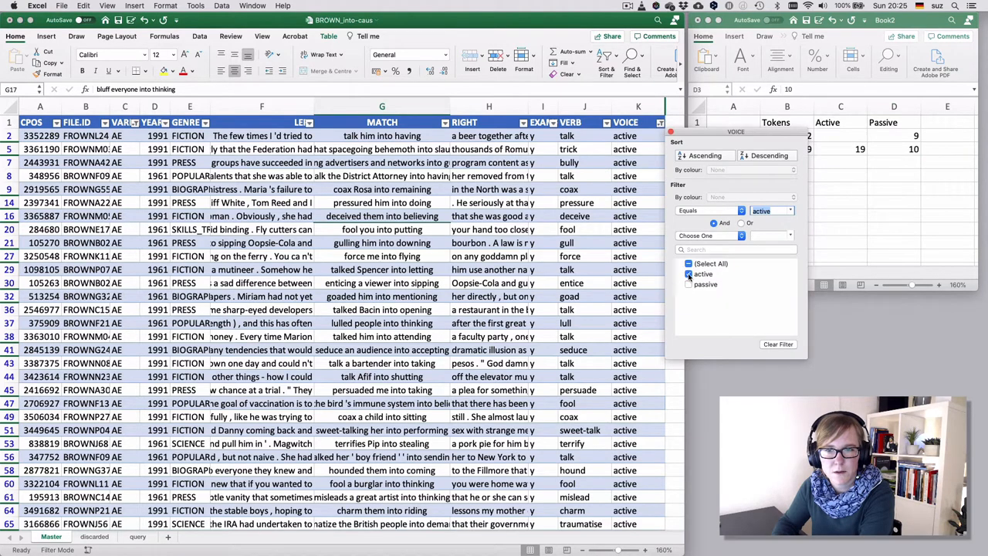
click(688, 275)
text(33)
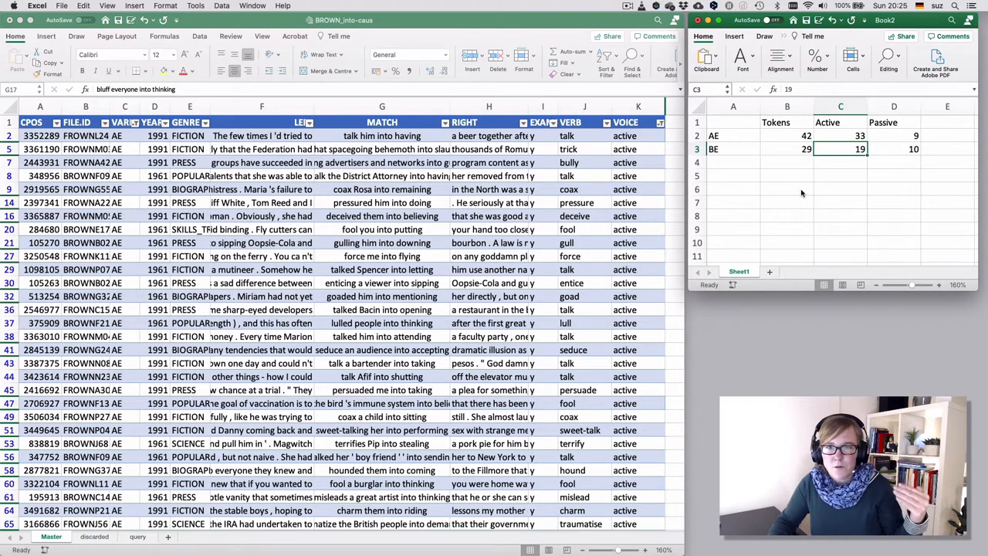
mouse_move(779, 158)
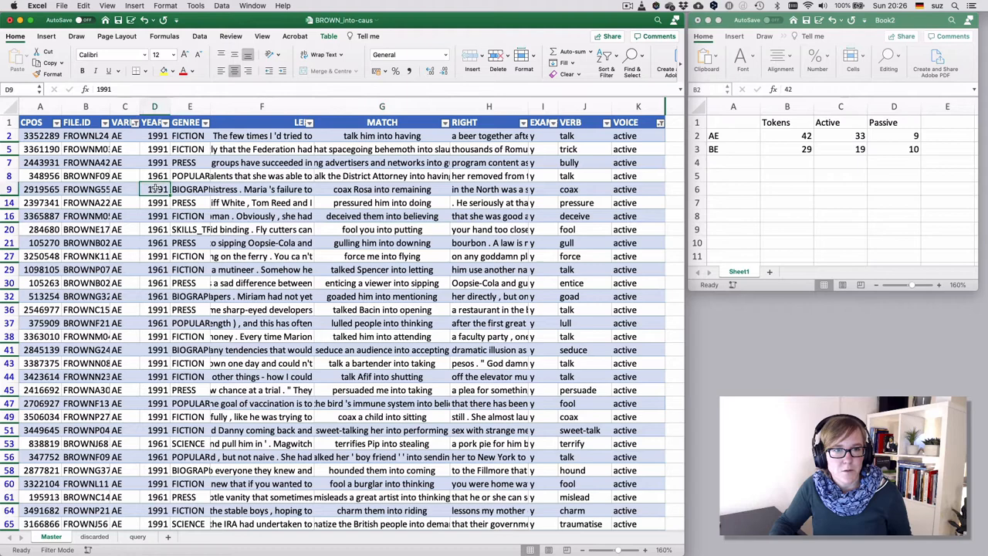
Step: Clear the VARIETY and VOICE filters so all concordance rows show again
click(609, 59)
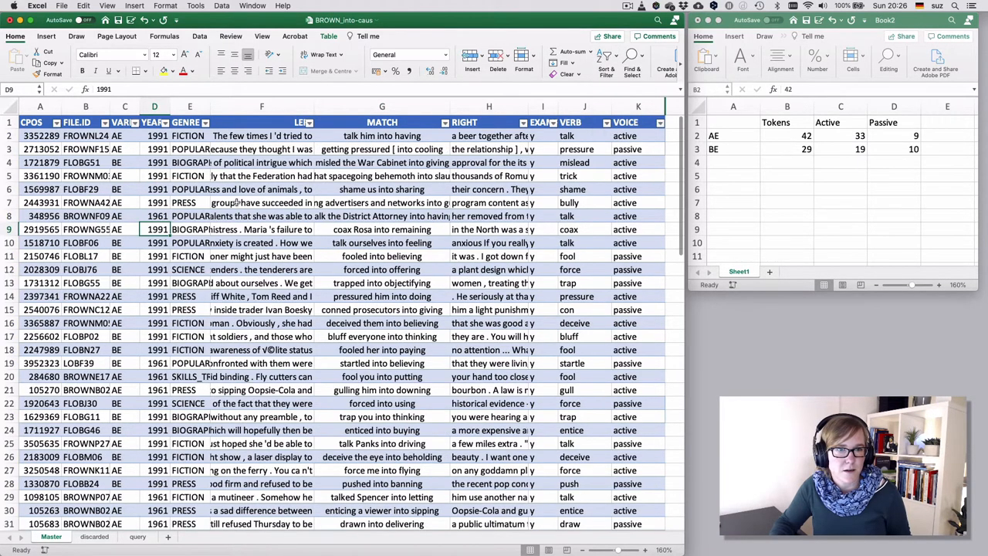
click(262, 203)
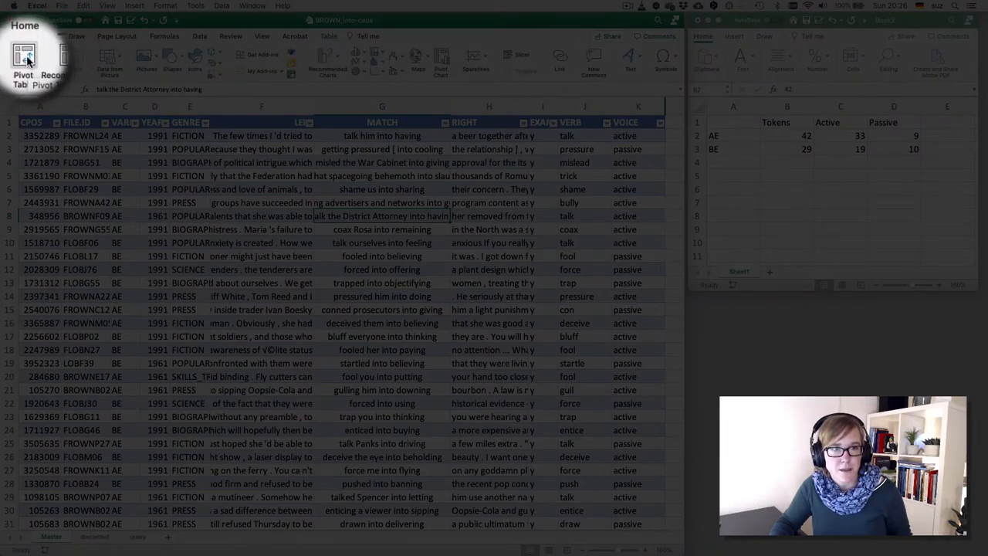
Step: Insert a pivot table from Table1 onto a new worksheet
click(14, 60)
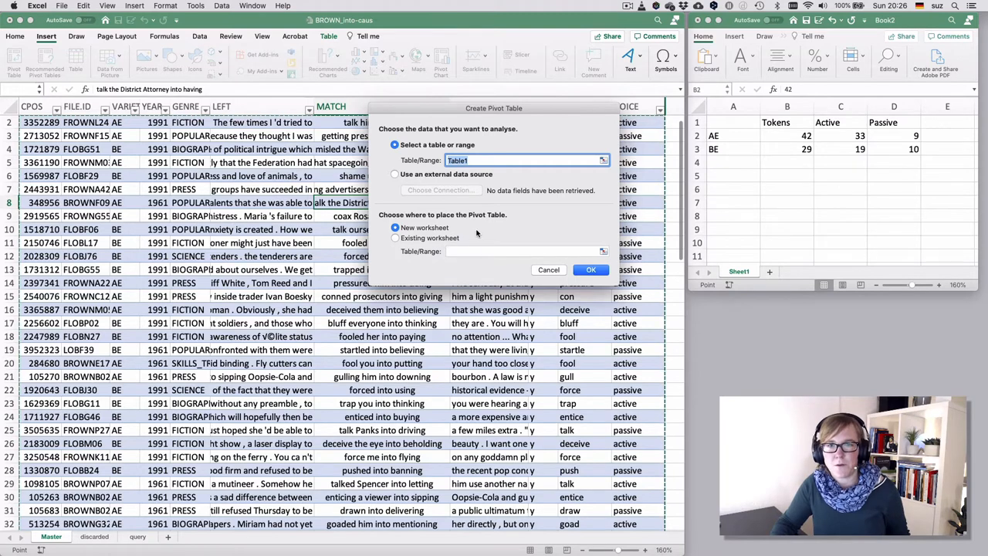
mouse_move(476, 235)
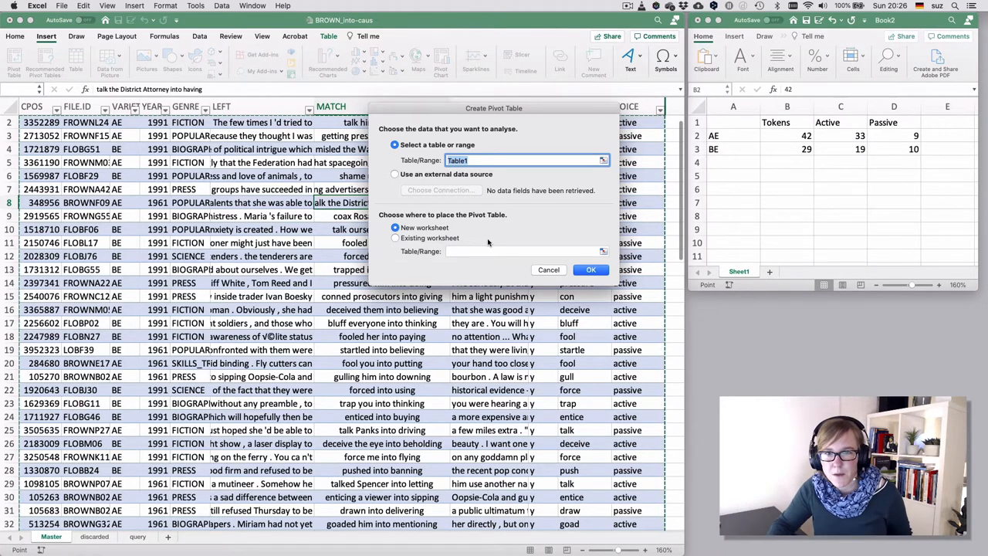
click(590, 269)
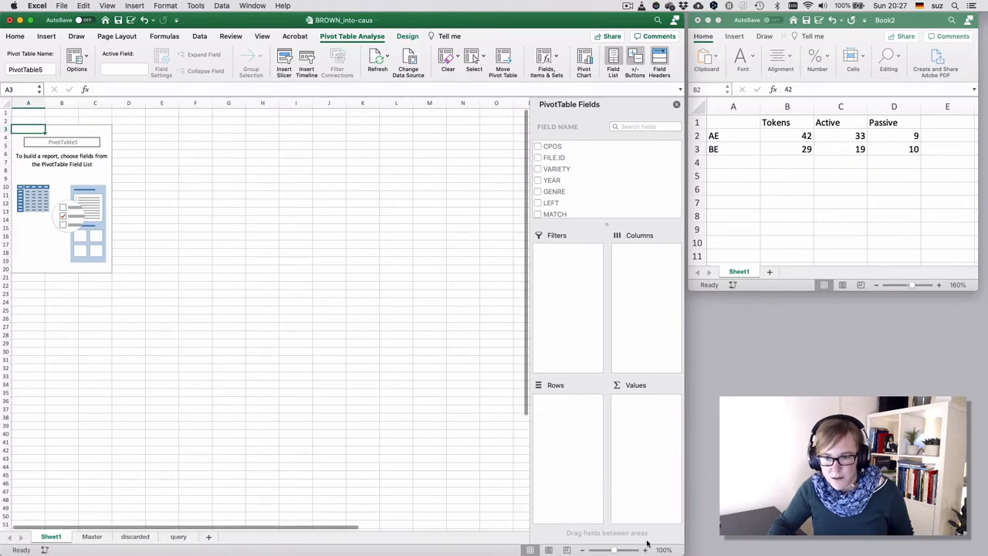
Step: Add VARIETY as the pivot table's row field, listing AE and BE with a Grand Total
click(646, 550)
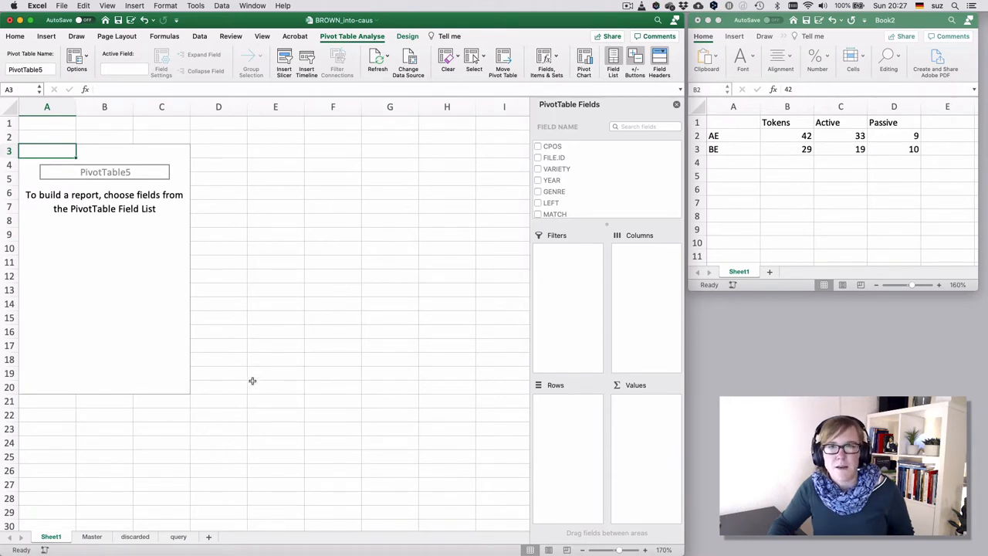
mouse_move(585, 85)
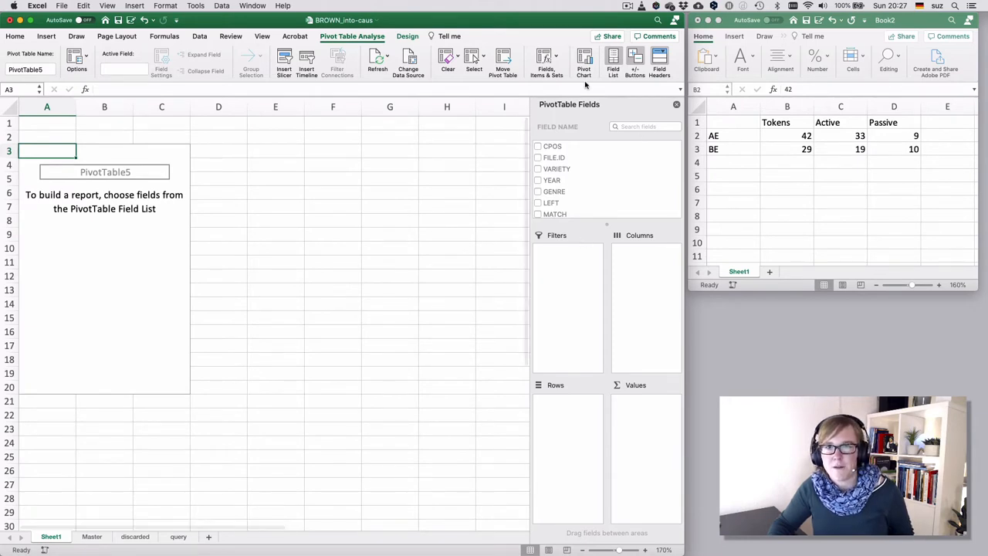
mouse_move(630, 168)
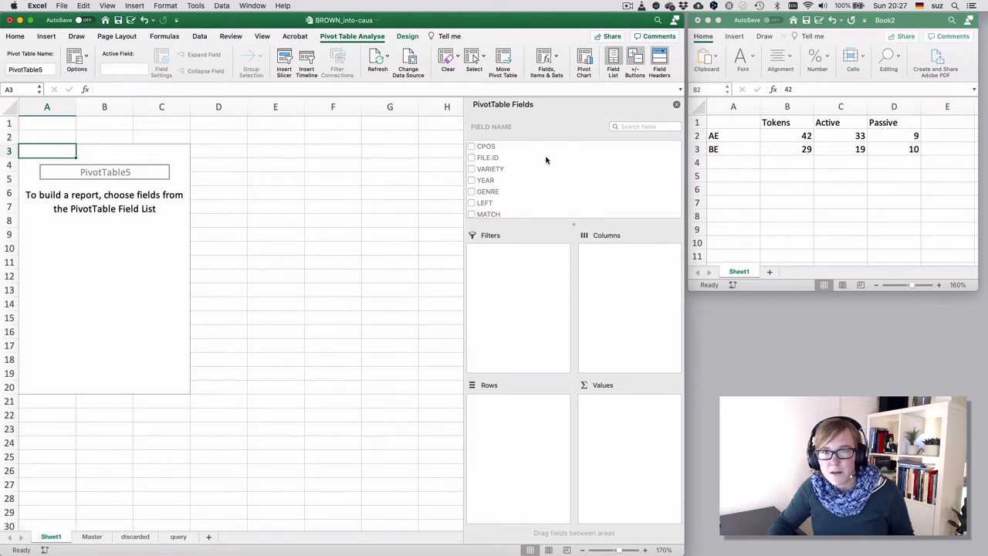
mouse_move(536, 168)
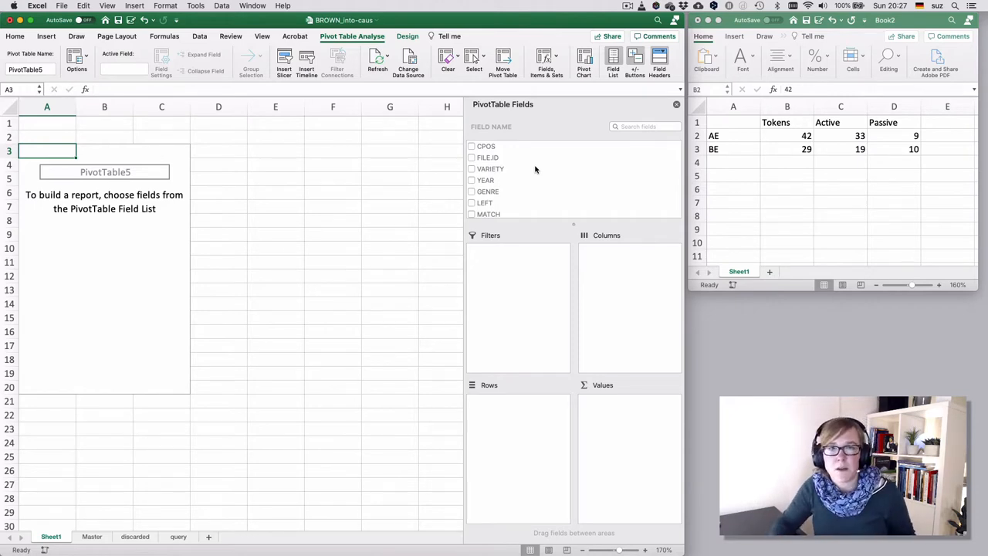
mouse_move(608, 266)
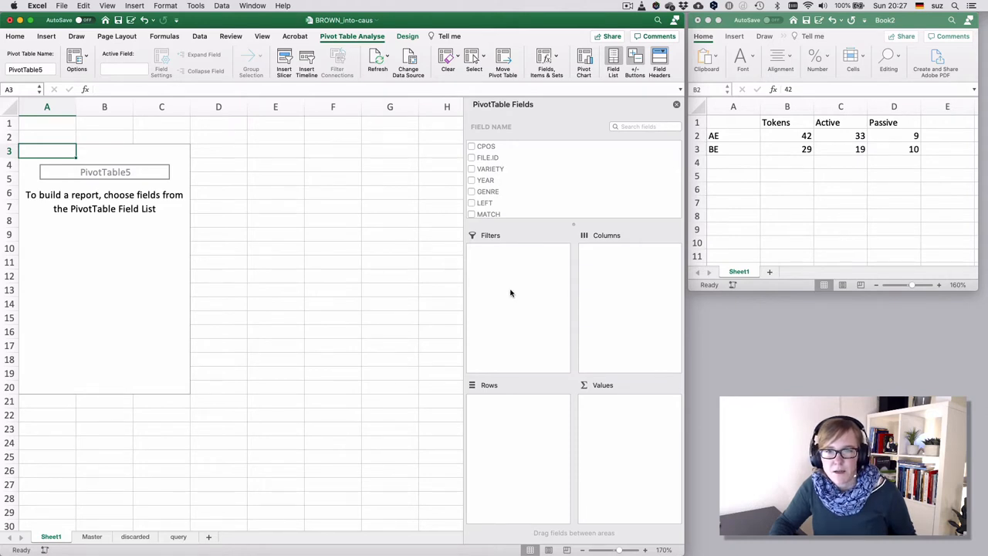
mouse_move(503, 426)
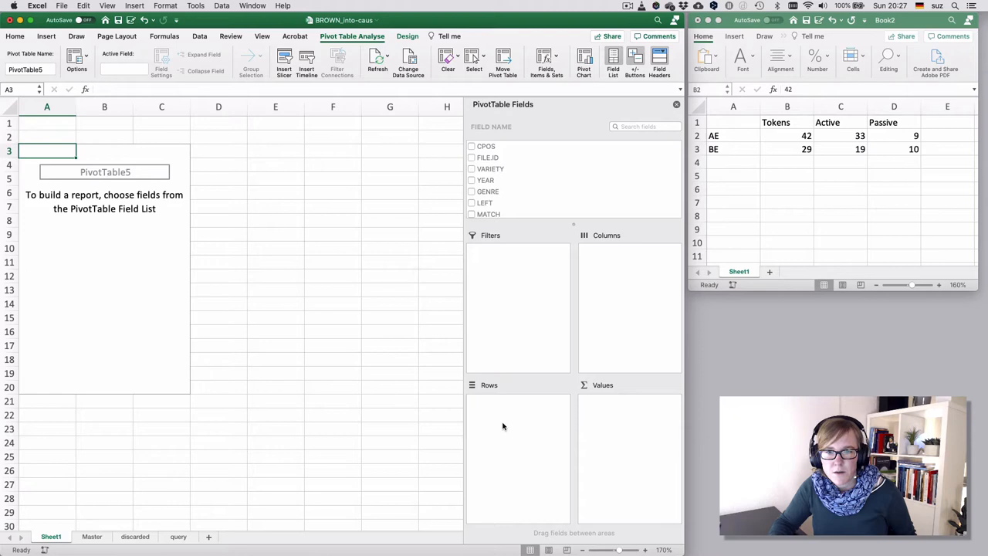
mouse_move(633, 453)
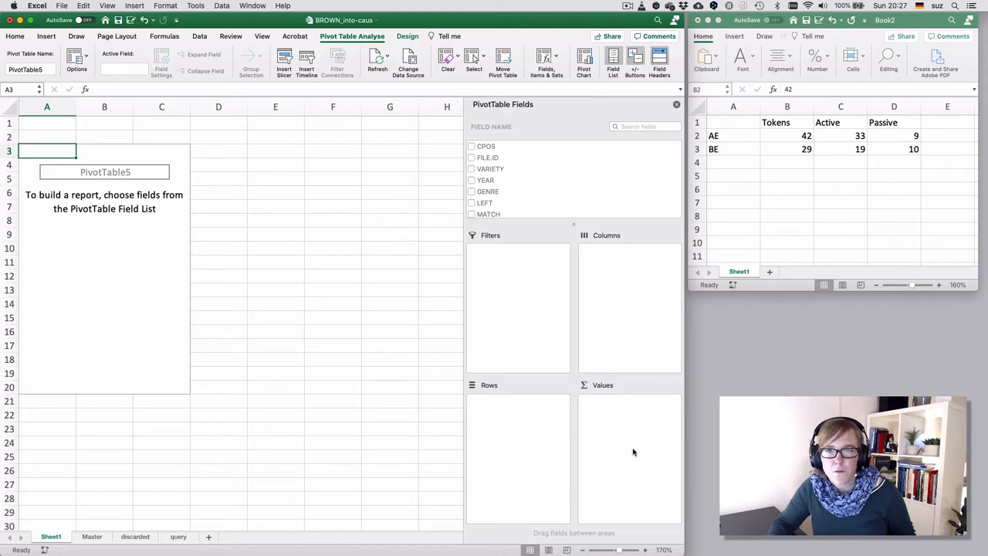
mouse_move(497, 170)
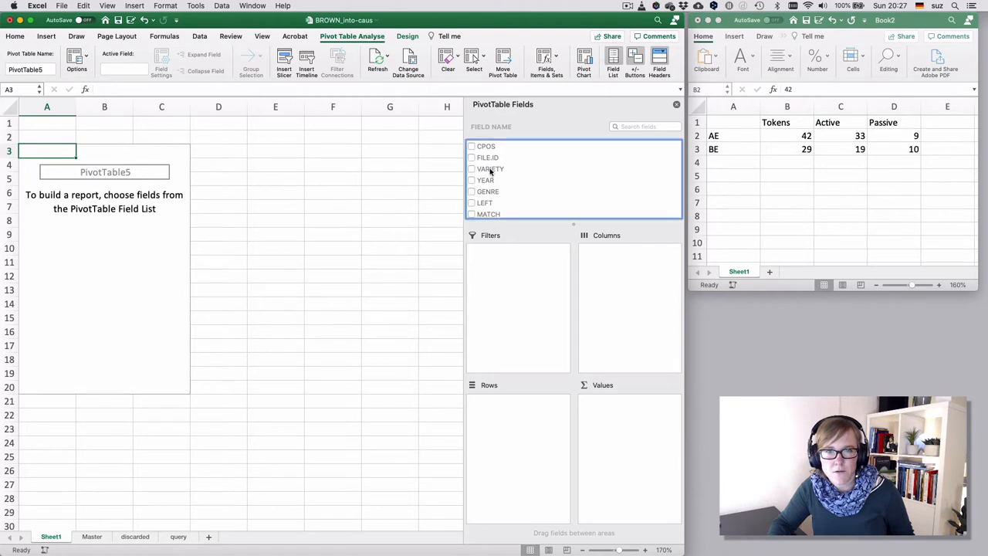
drag(491, 168, 502, 348)
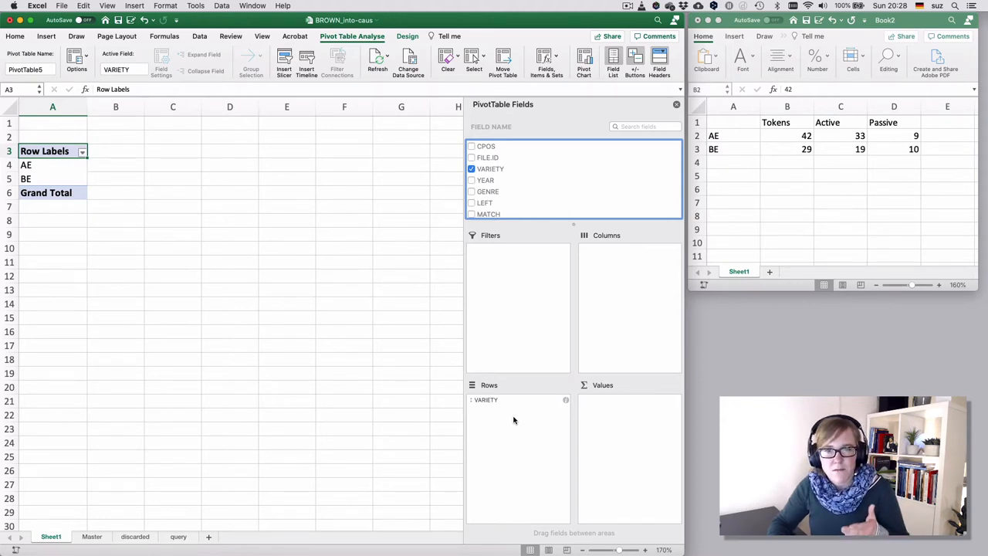
mouse_move(522, 224)
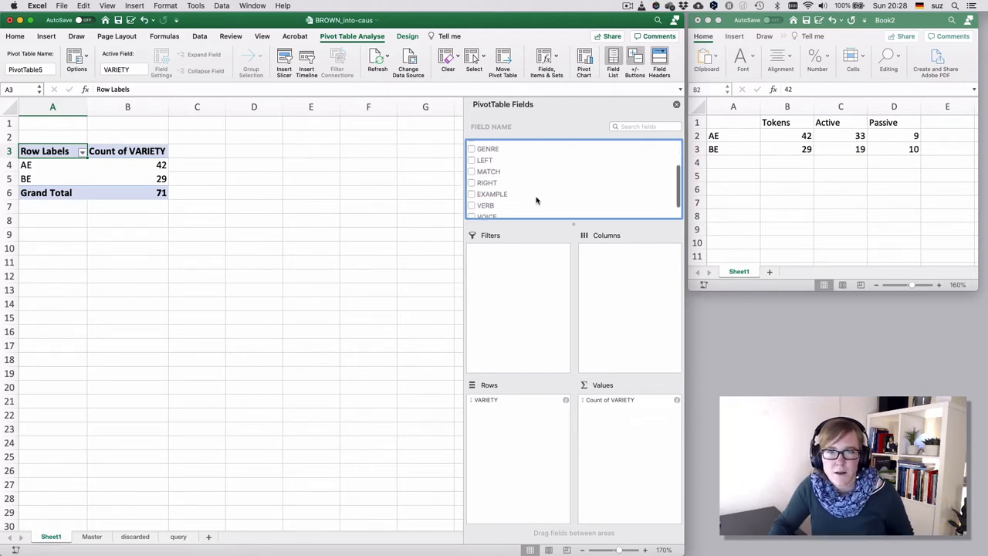
Step: Place VOICE in the Columns area, splitting counts into active and passive (AE 33/9, BE 19/10)
scroll(down, 3)
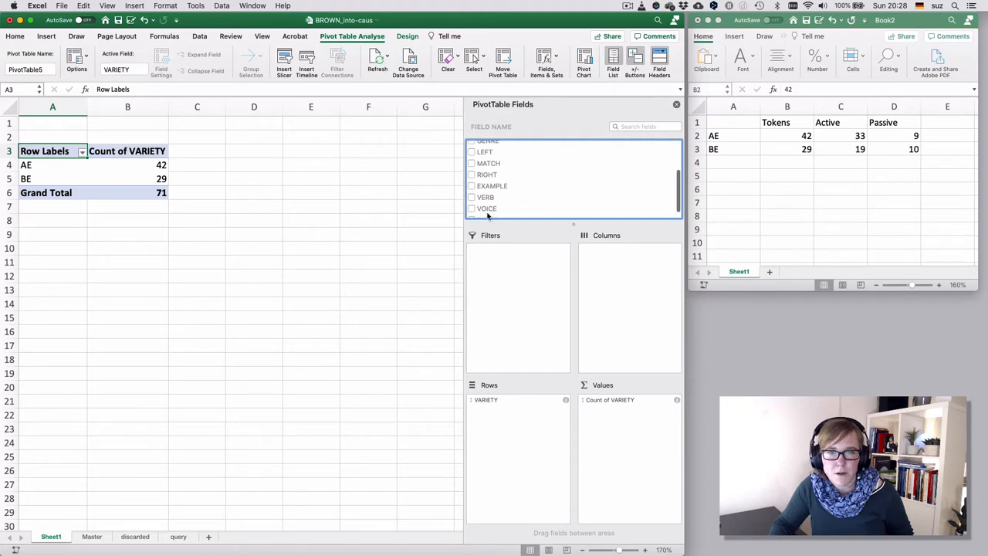
drag(487, 208, 610, 262)
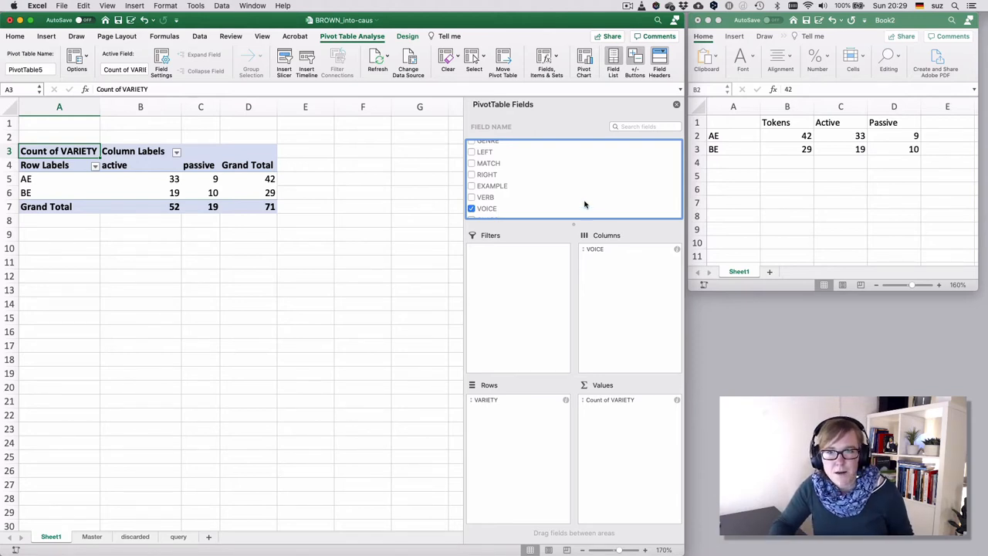
mouse_move(486, 225)
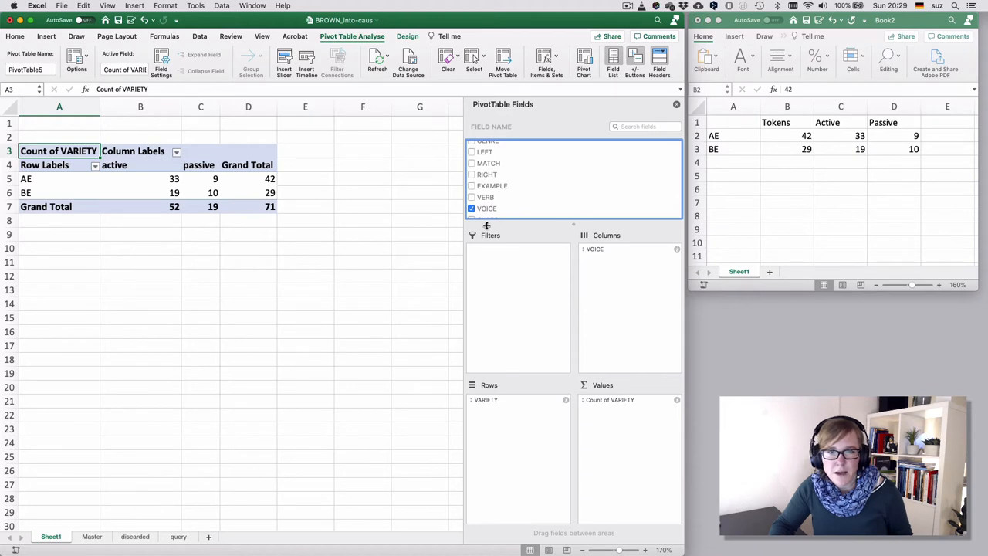
mouse_move(550, 173)
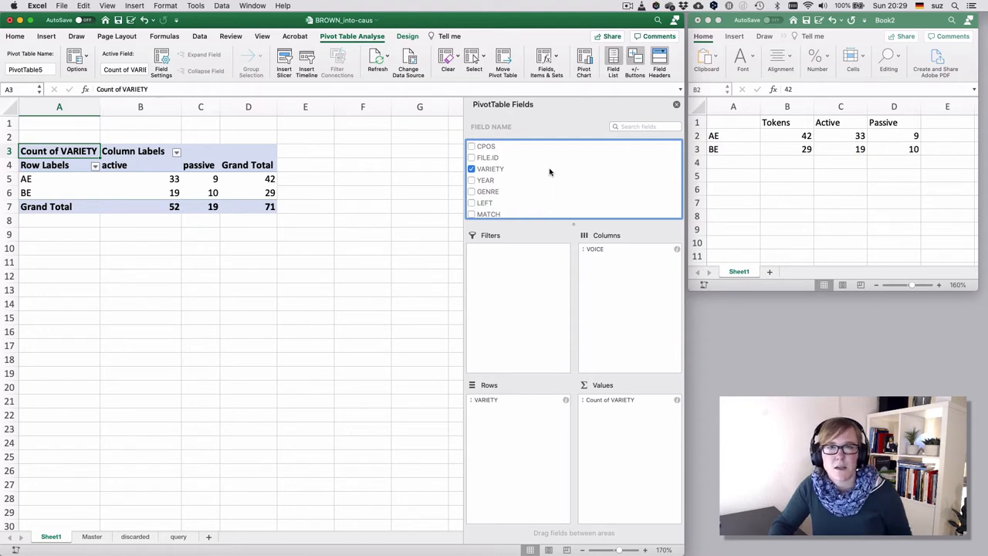
mouse_move(548, 177)
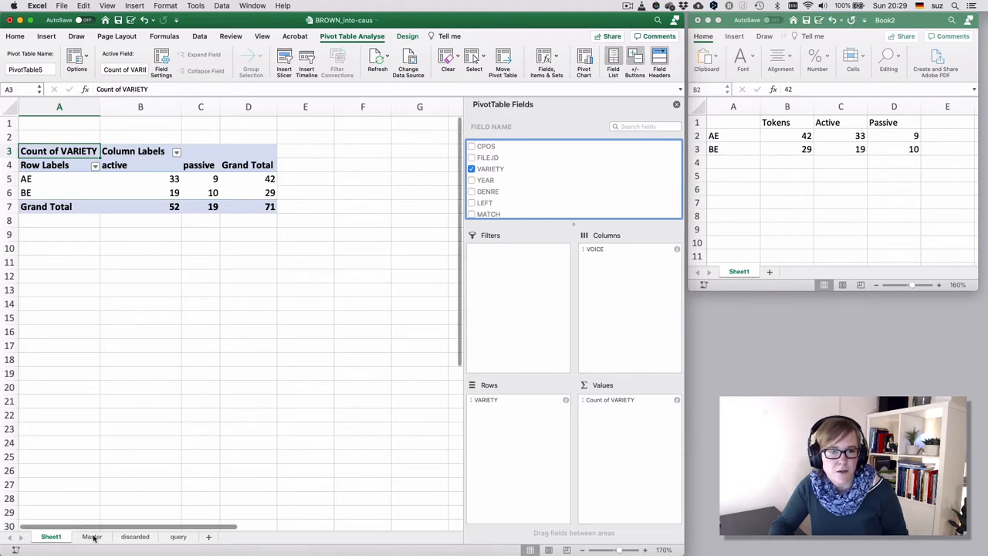
Step: Add YEAR as a report filter and untick 1961 so only 1991 tokens are counted, totalling 46
click(91, 537)
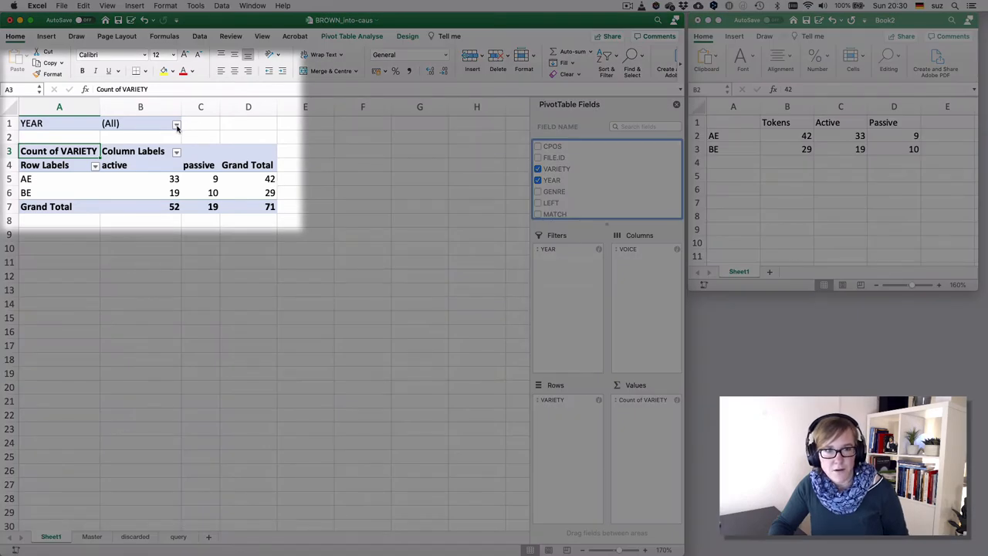
click(177, 123)
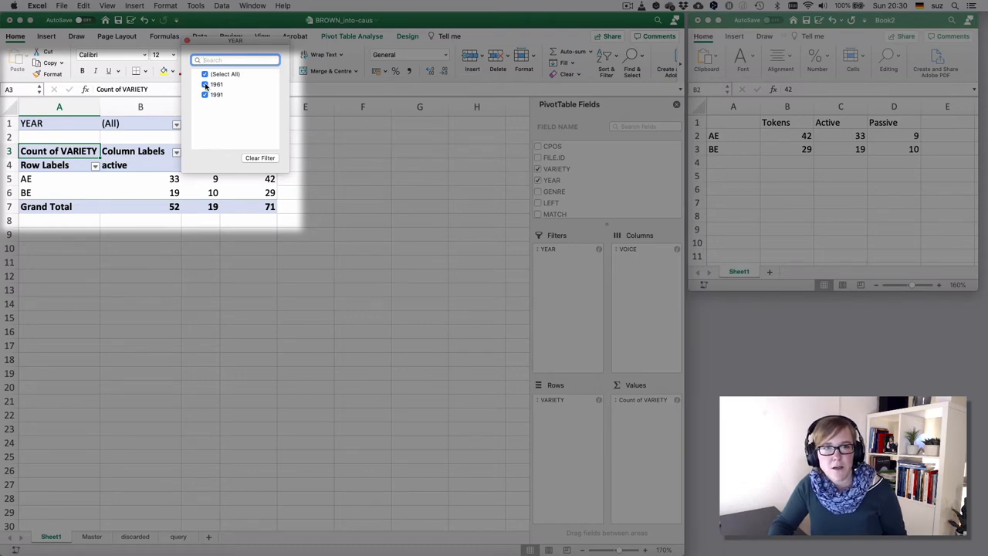
click(205, 83)
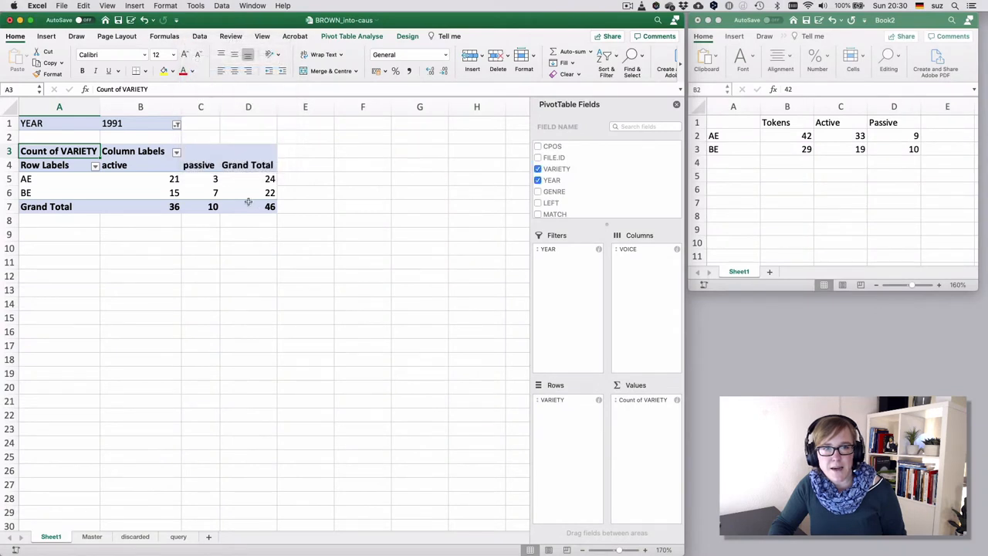
mouse_move(293, 269)
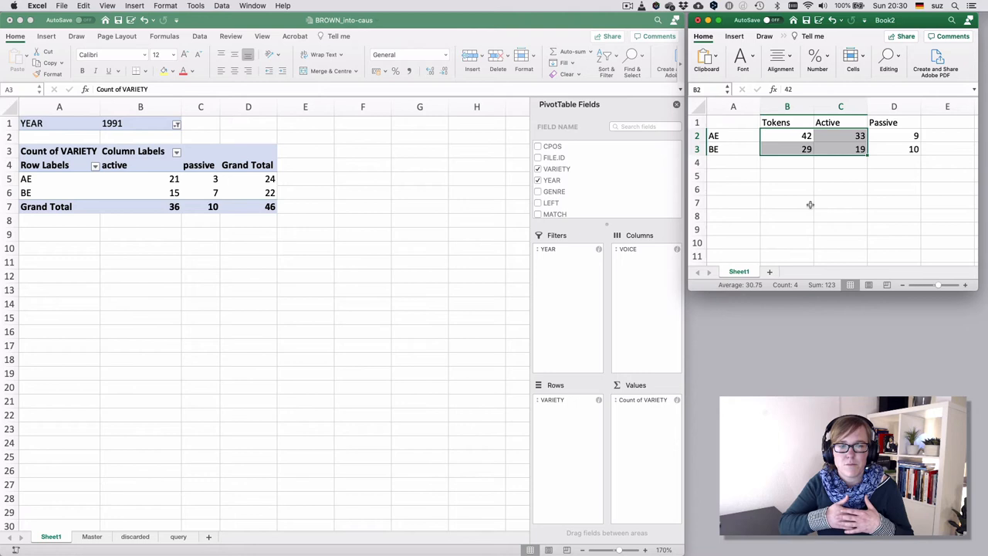
mouse_move(626, 272)
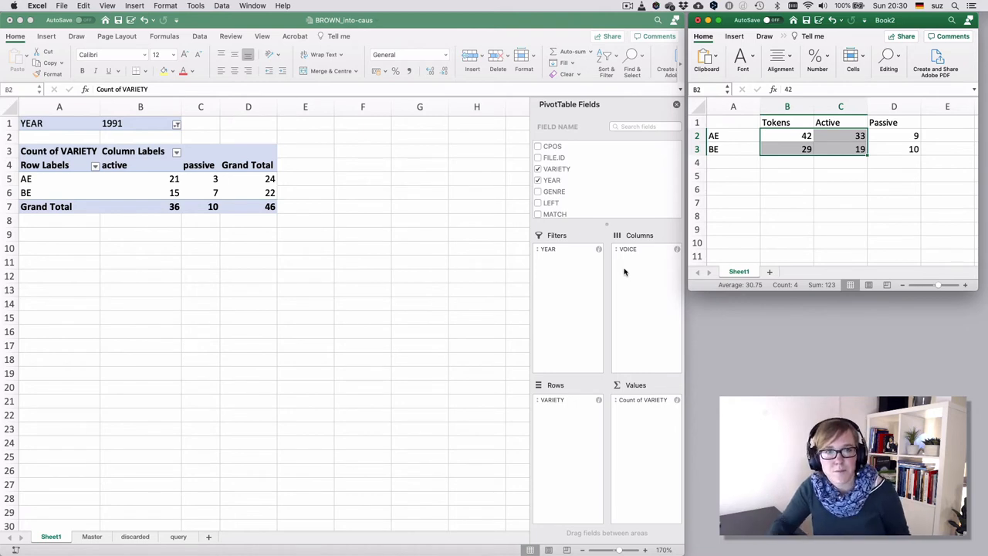
click(58, 152)
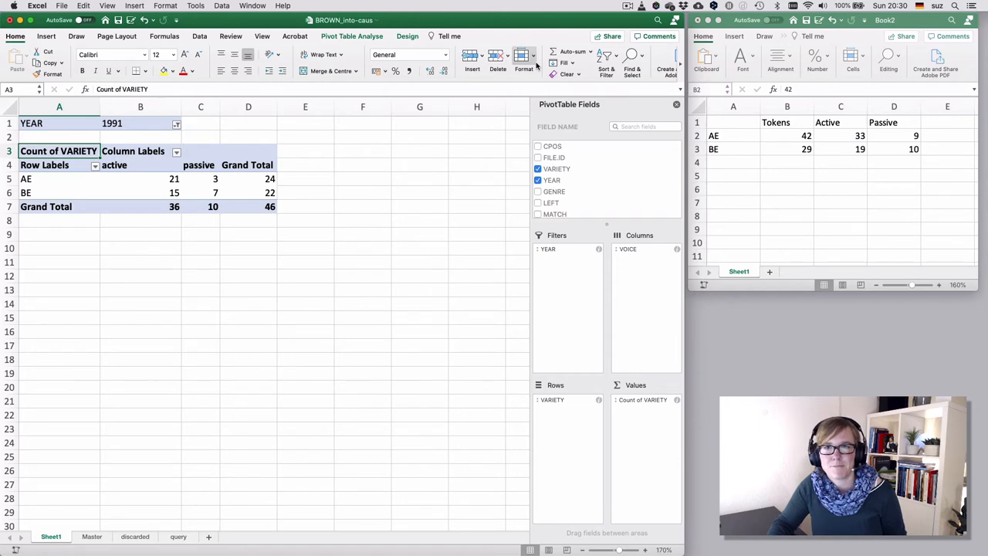
click(91, 536)
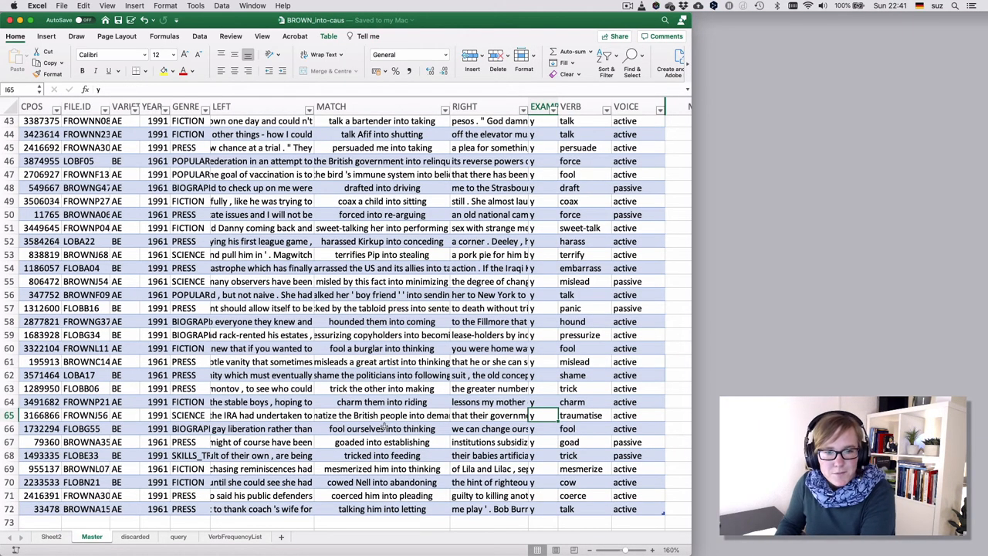
Step: On the Master sheet, mark the 'charm them into riding' line as n in the EXAMPLE column
click(382, 401)
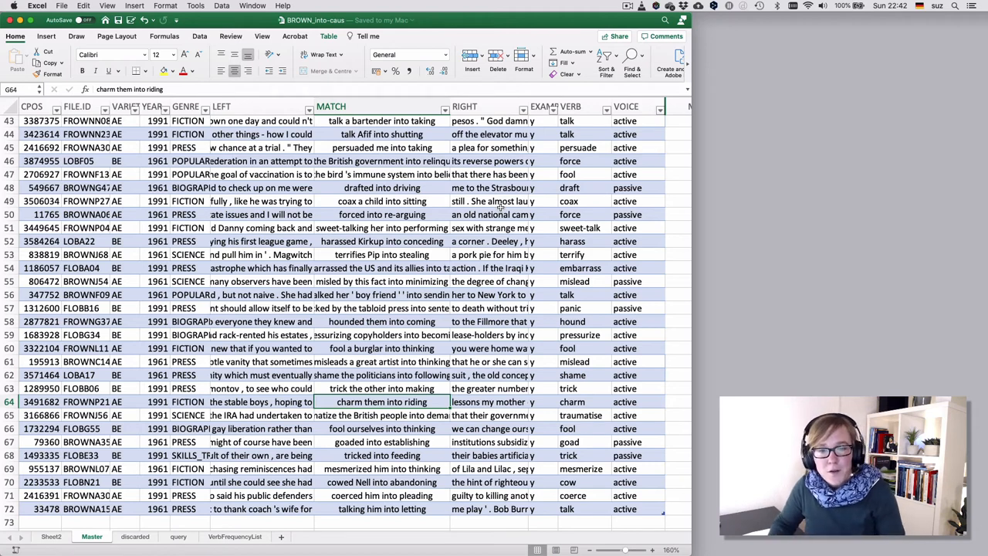
click(544, 402)
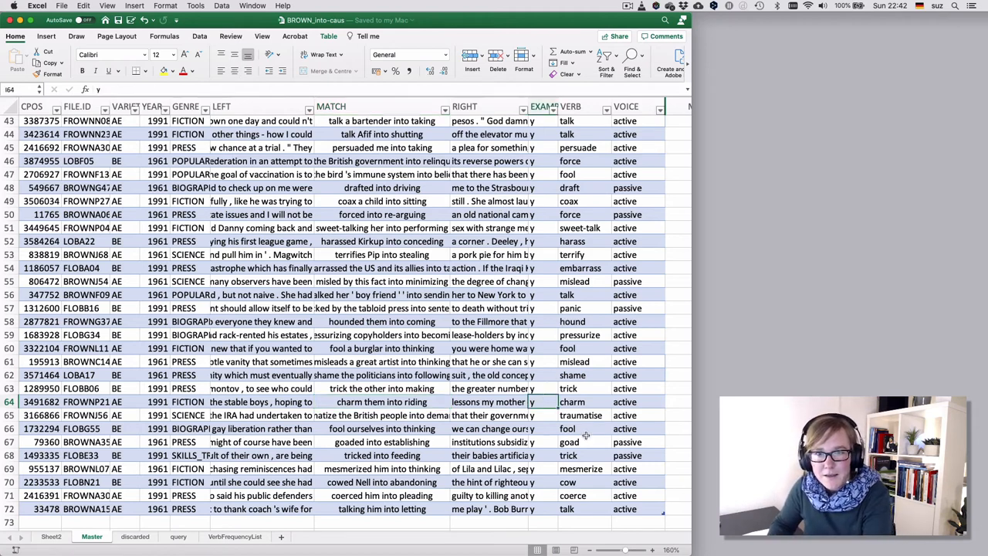
text(n)
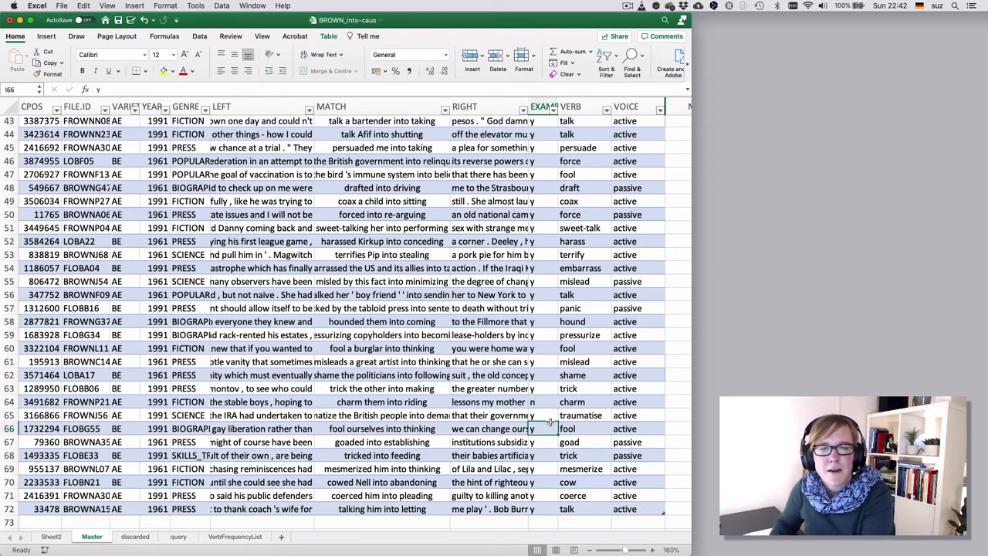
click(543, 402)
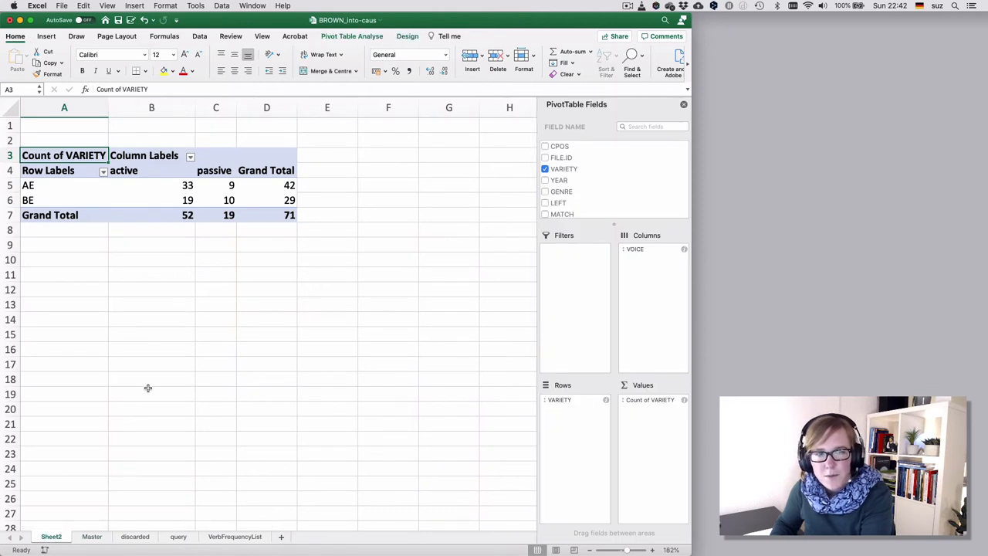
mouse_move(160, 281)
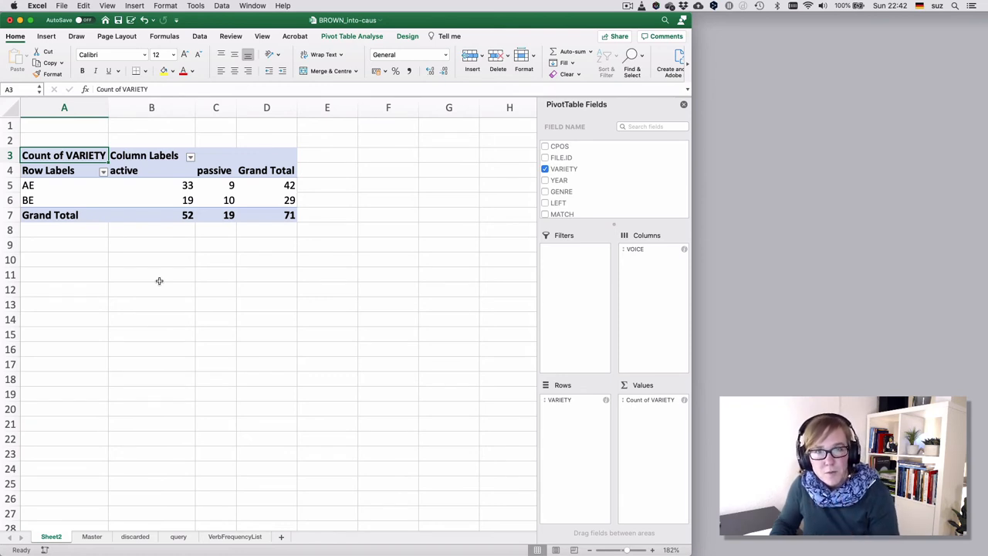
mouse_move(150, 207)
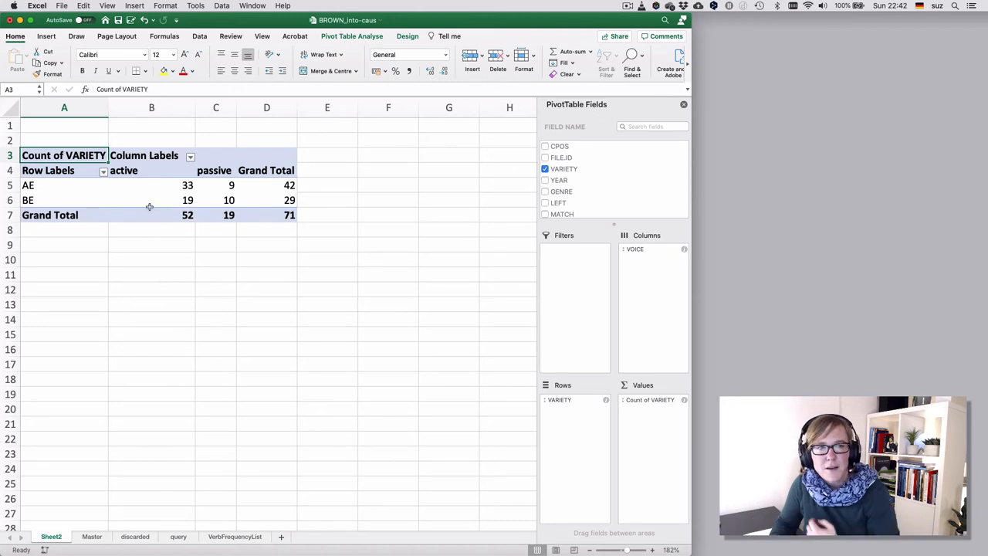
Step: Refresh the pivot table so it picks up the edited EXAMPLE data
click(151, 185)
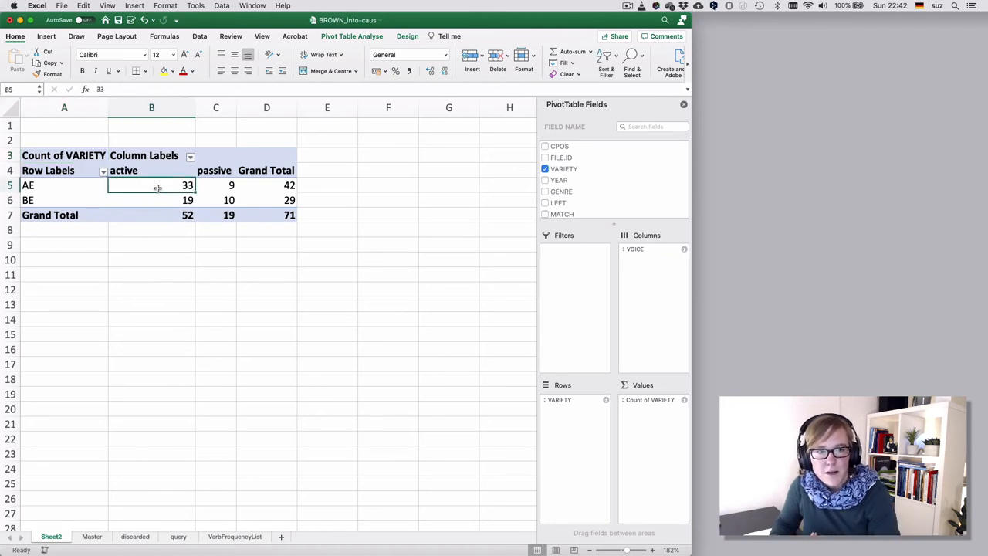
right_click(151, 186)
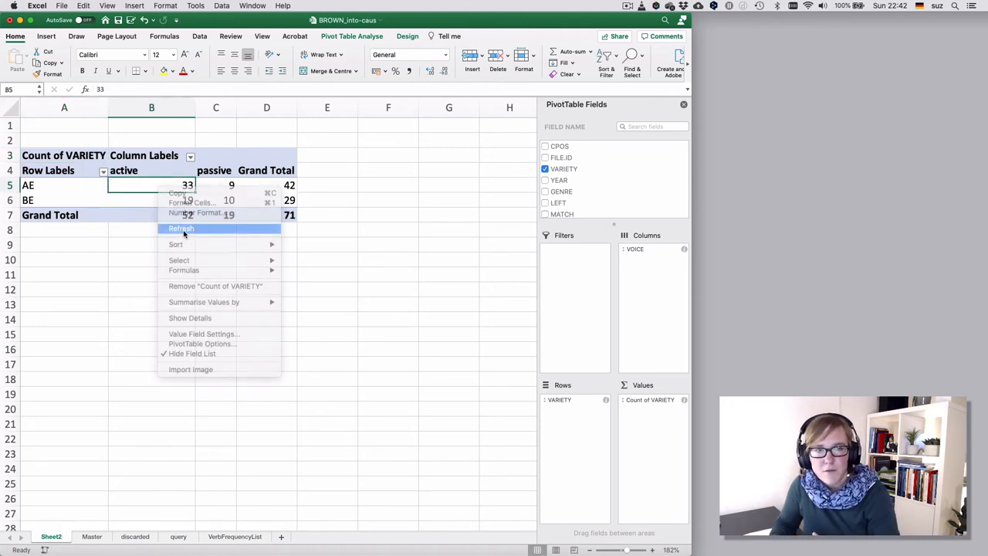
click(180, 228)
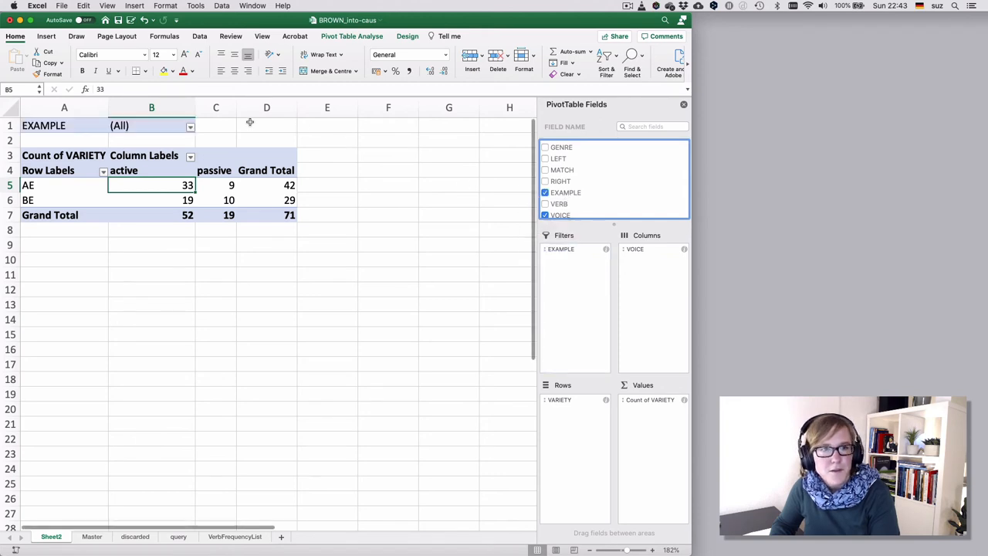
Step: Filter the pivot's EXAMPLE field to y only, giving AE 32/9, BE 19/10, total 70
click(190, 126)
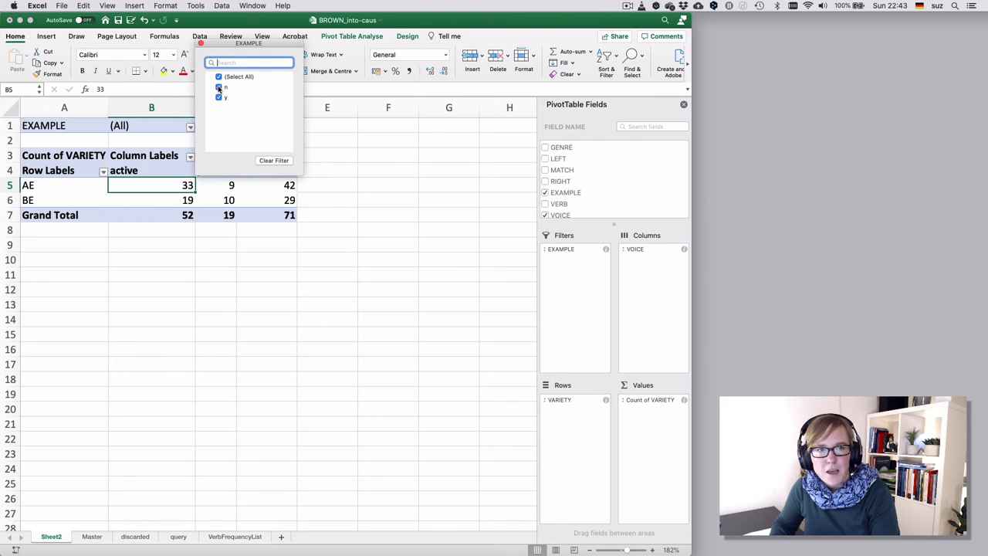
click(219, 86)
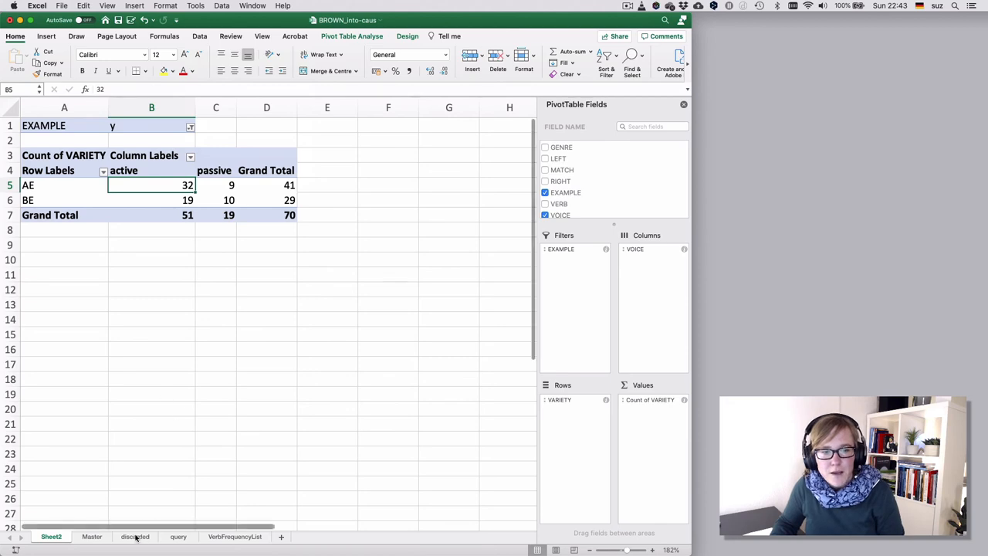
Step: Return to the Master data sheet and check the year and voice in row 64
click(93, 538)
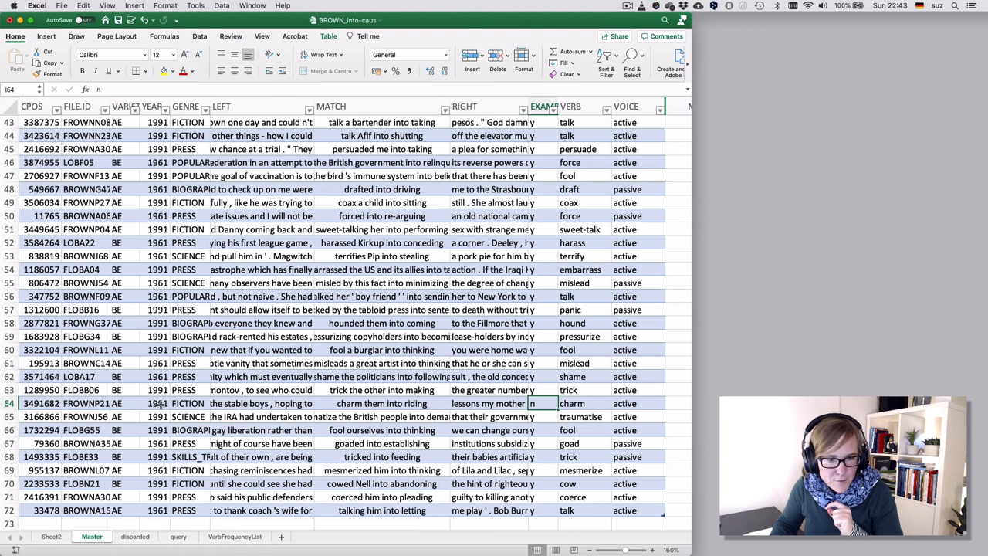
click(158, 403)
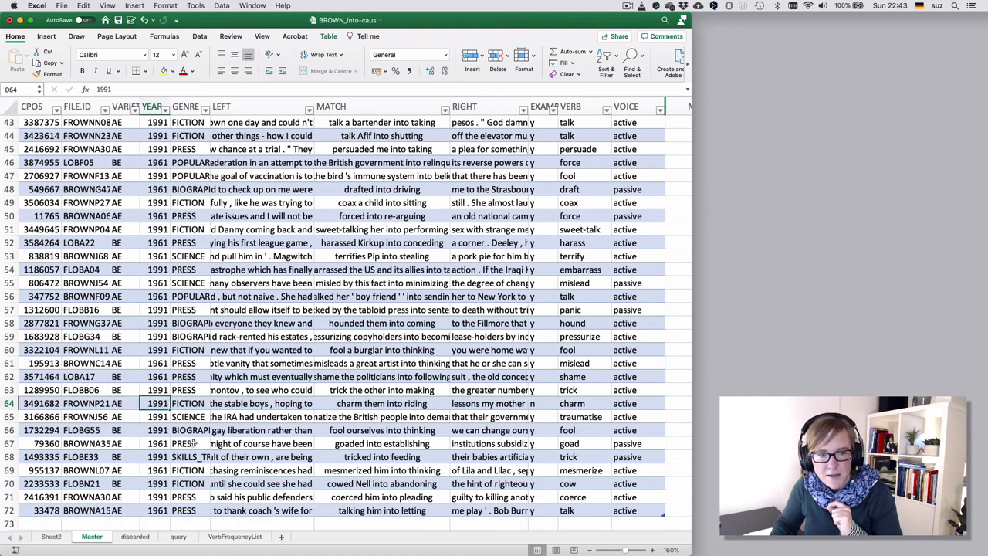
click(637, 403)
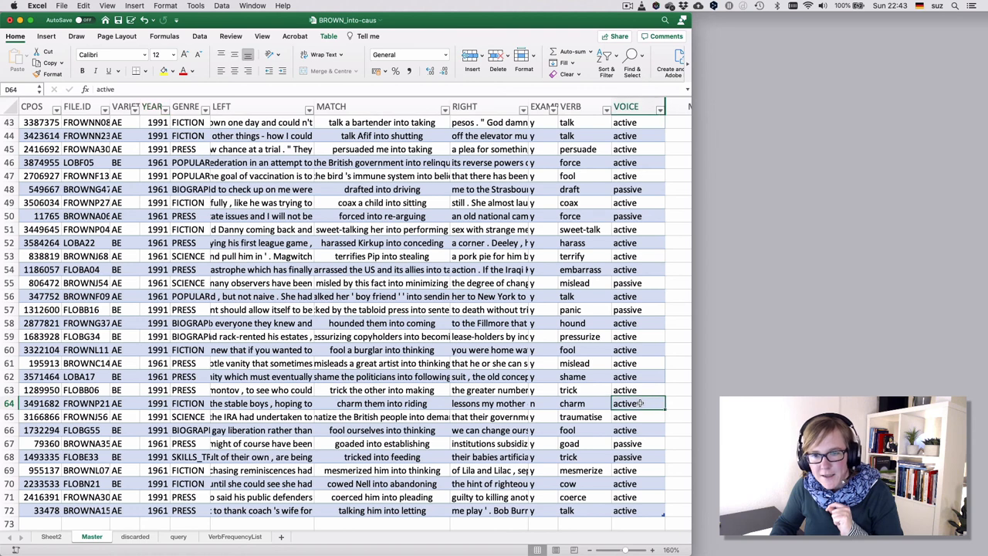